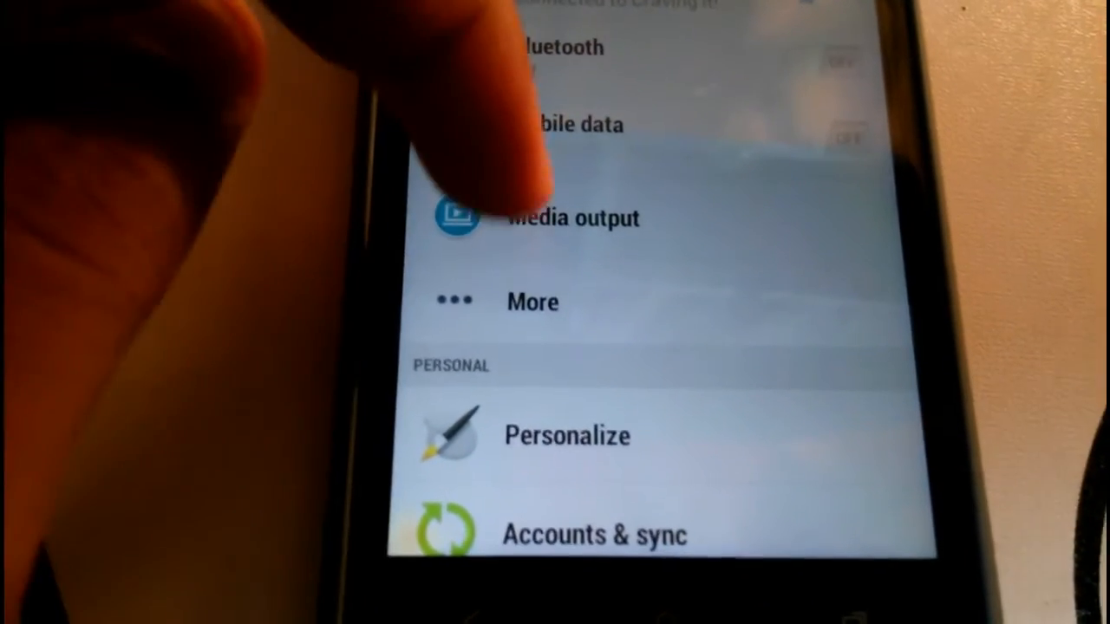
pyautogui.scroll(-3)
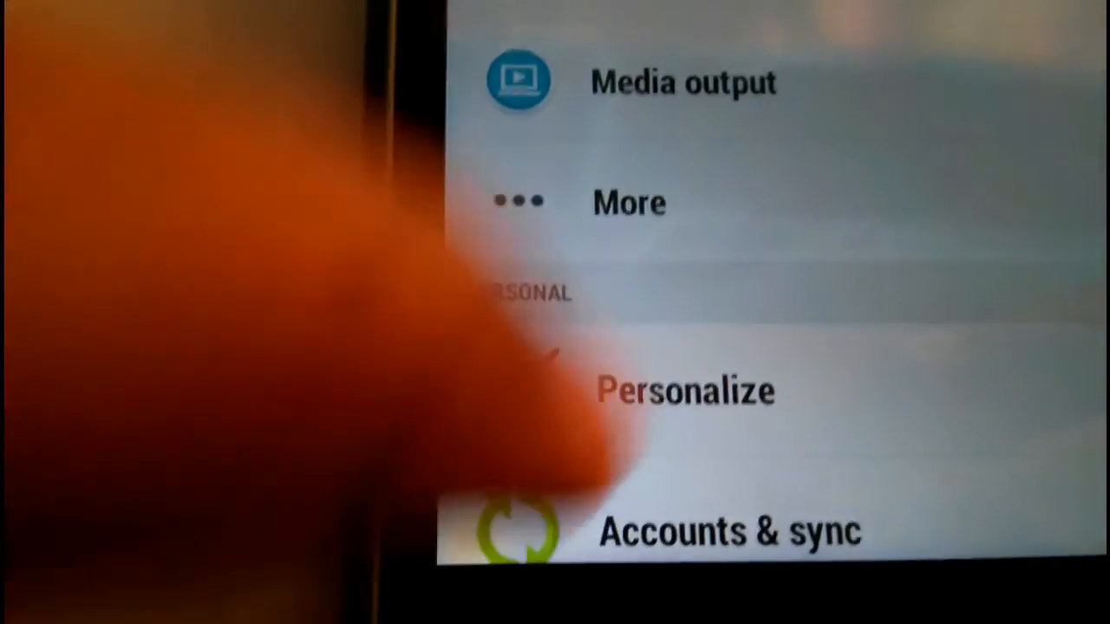
pyautogui.scroll(-3)
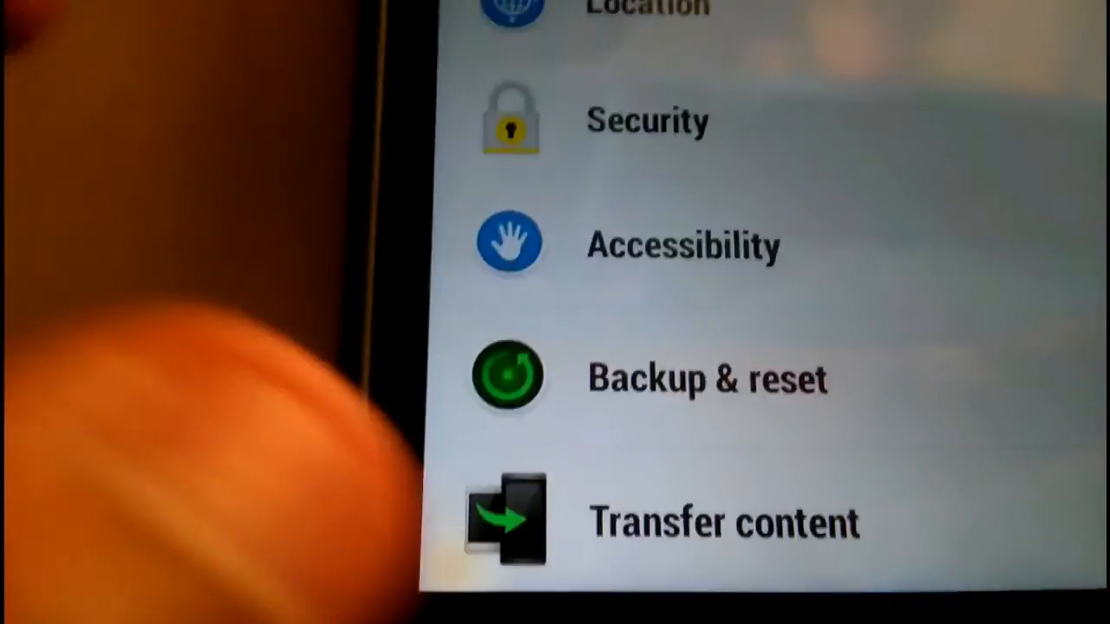